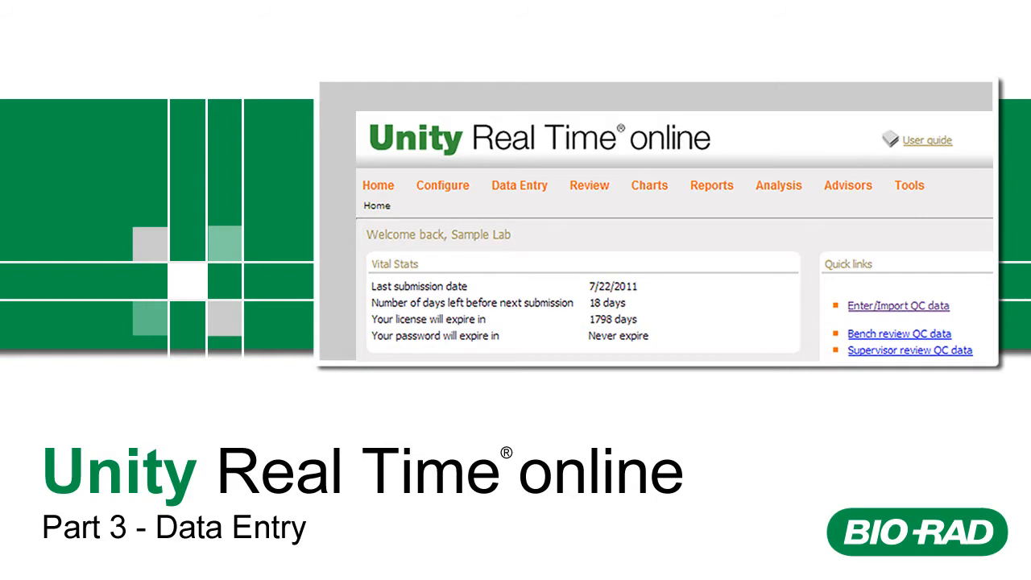
# Step: Enter Acetaminophen level values 13.35 and 40.73 on the Single Test Point Data Entry row
pyautogui.click(145, 110)
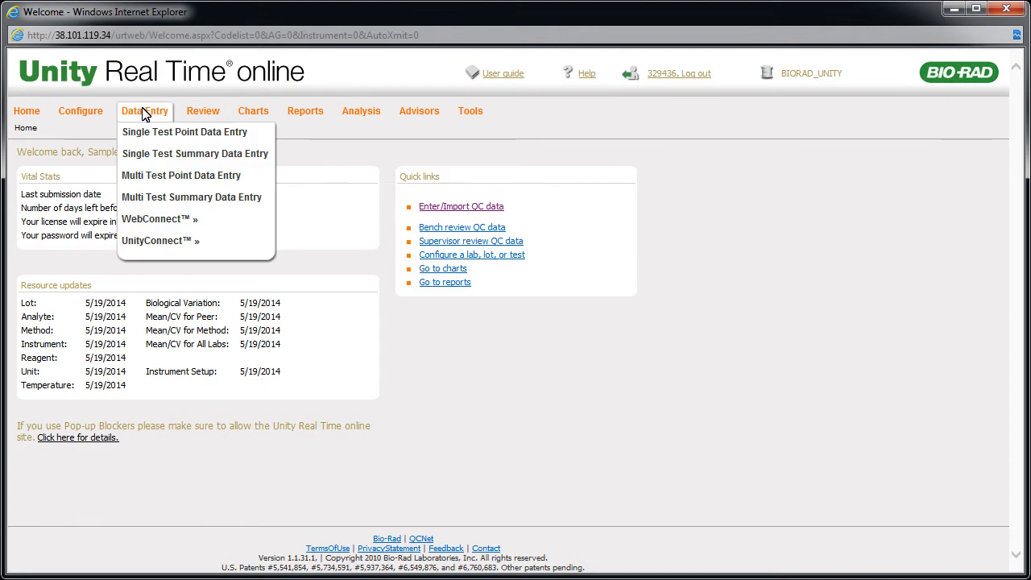
pyautogui.click(186, 132)
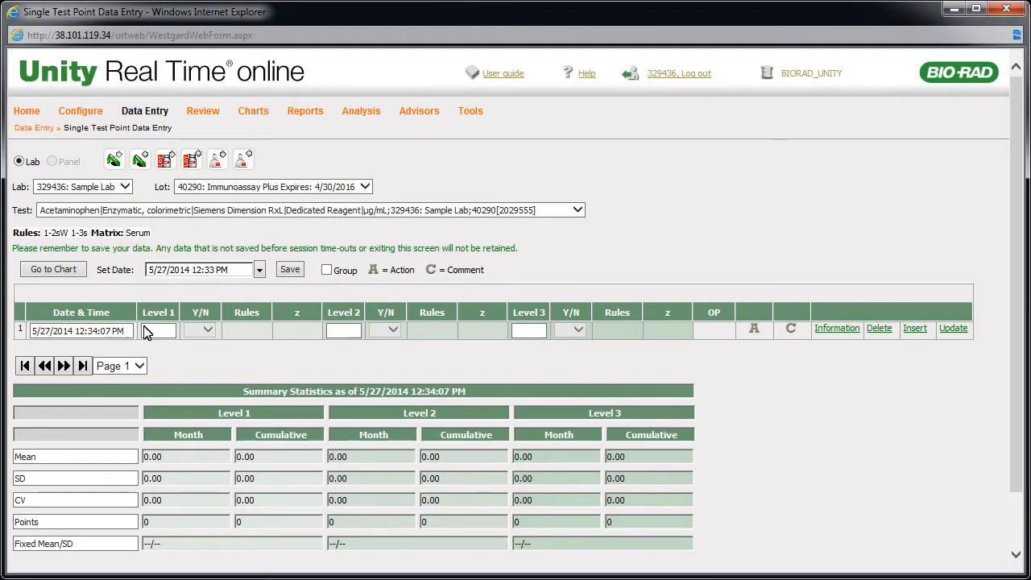
pyautogui.write('3.35')
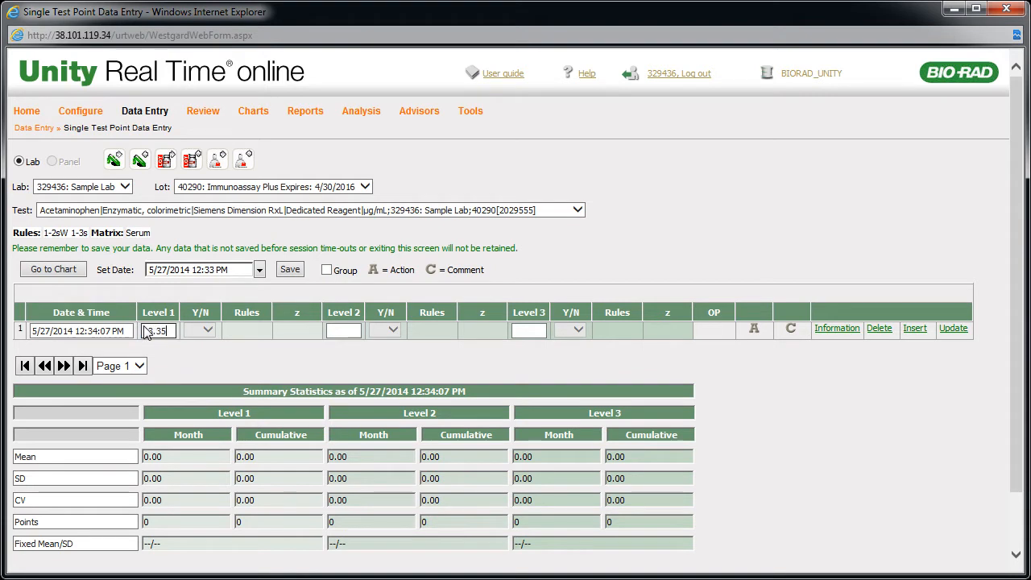
pyautogui.write('40.73')
pyautogui.click(528, 331)
pyautogui.write('117.4')
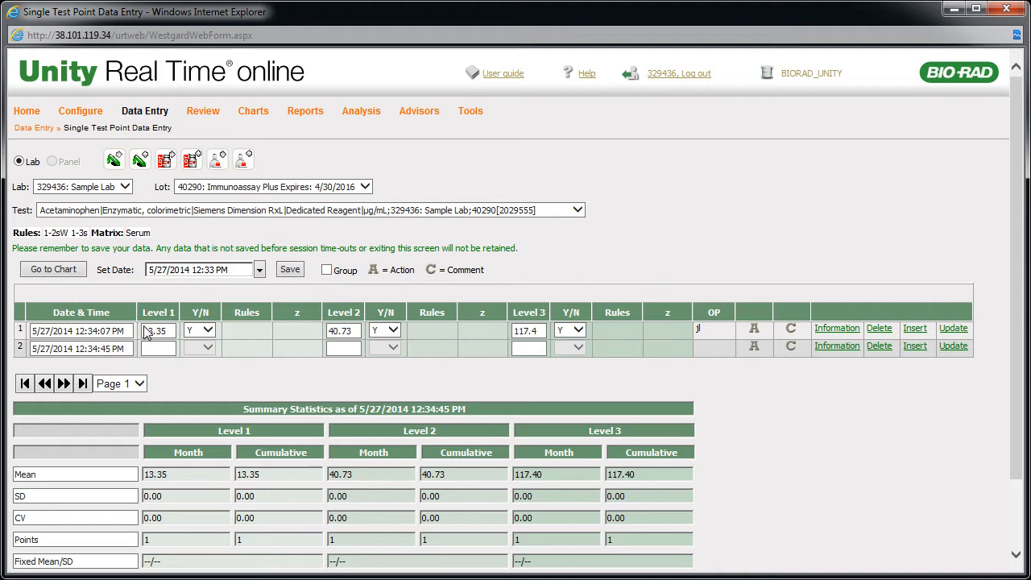
# Step: Go to the Single Test Summary Data Entry page for the Acetaminophen summary row
pyautogui.click(290, 269)
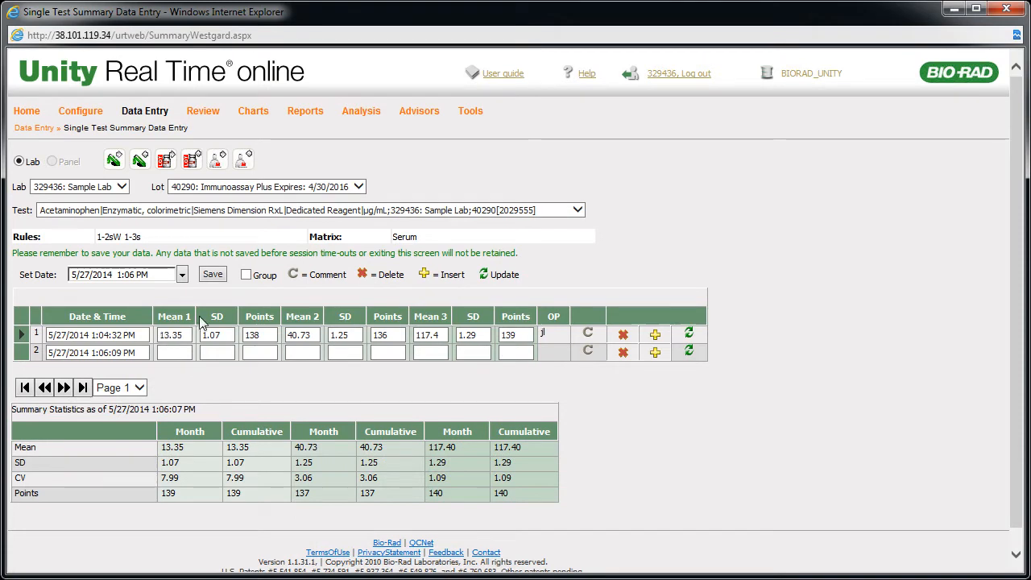
# Step: From Home, reach Multi Test Point Data Entry and enter Acetaminophen Level 1 as 13.35
pyautogui.click(26, 110)
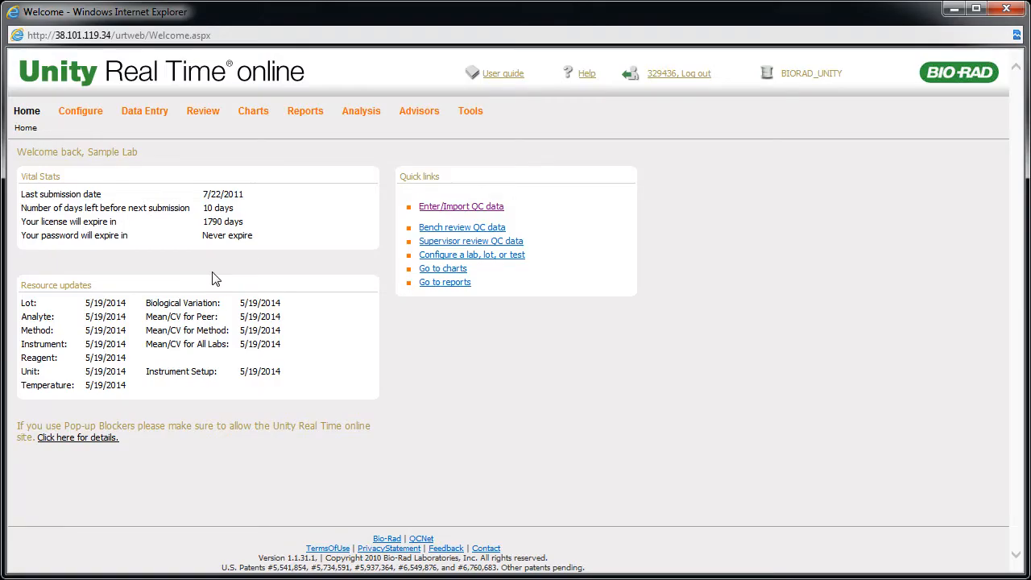
pyautogui.click(145, 109)
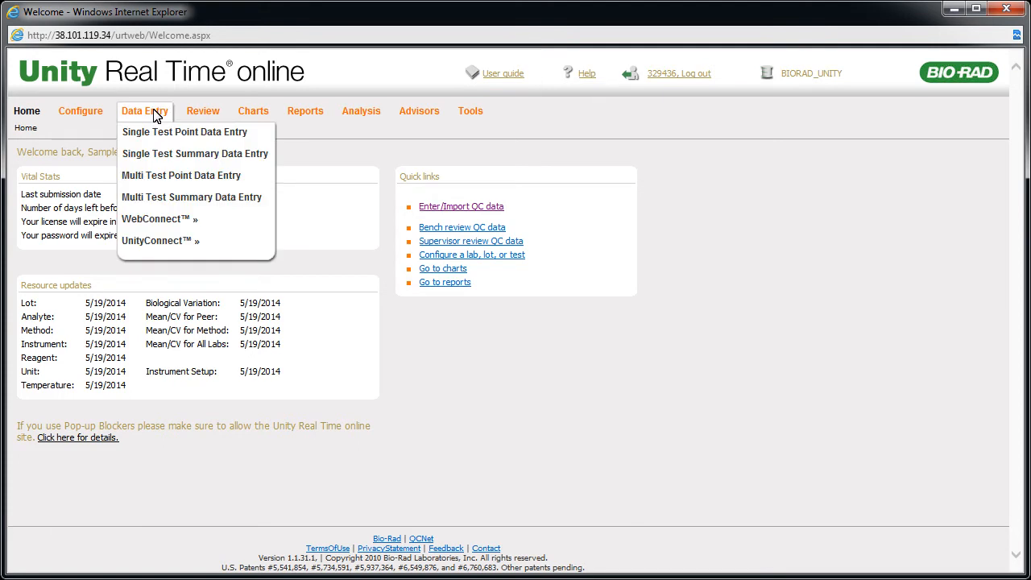
pyautogui.moveTo(158, 180)
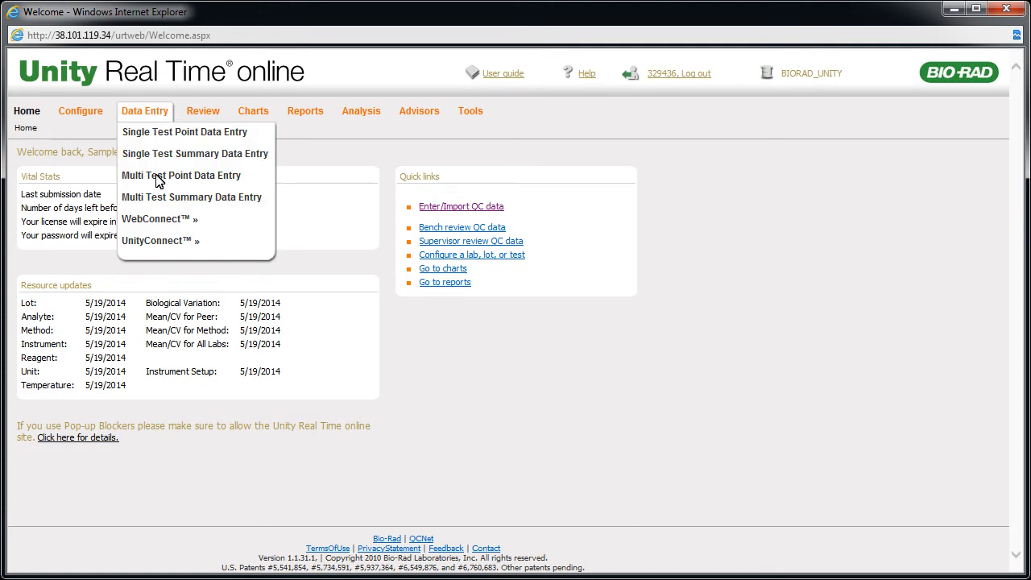
pyautogui.click(181, 174)
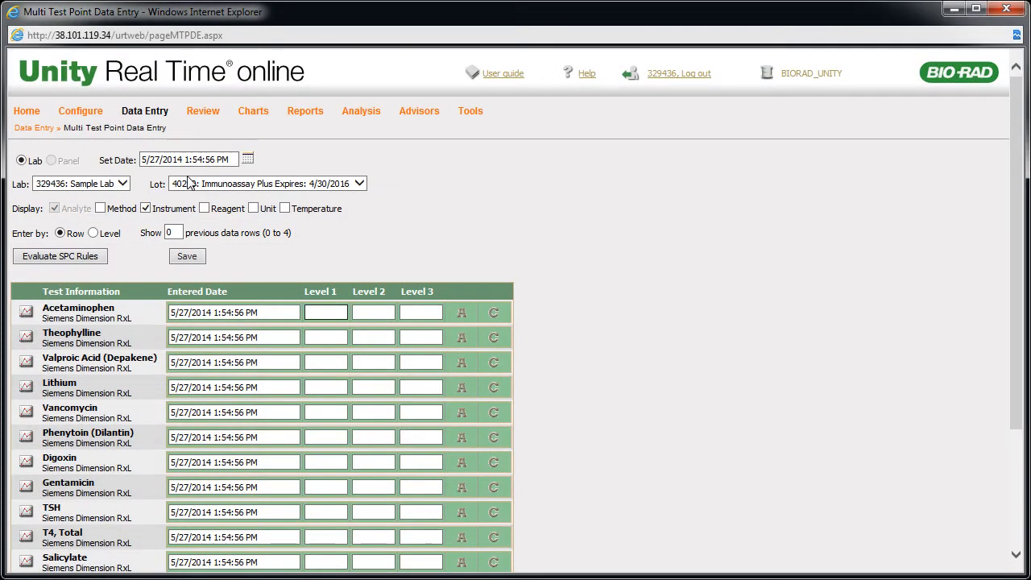
pyautogui.write('13.35')
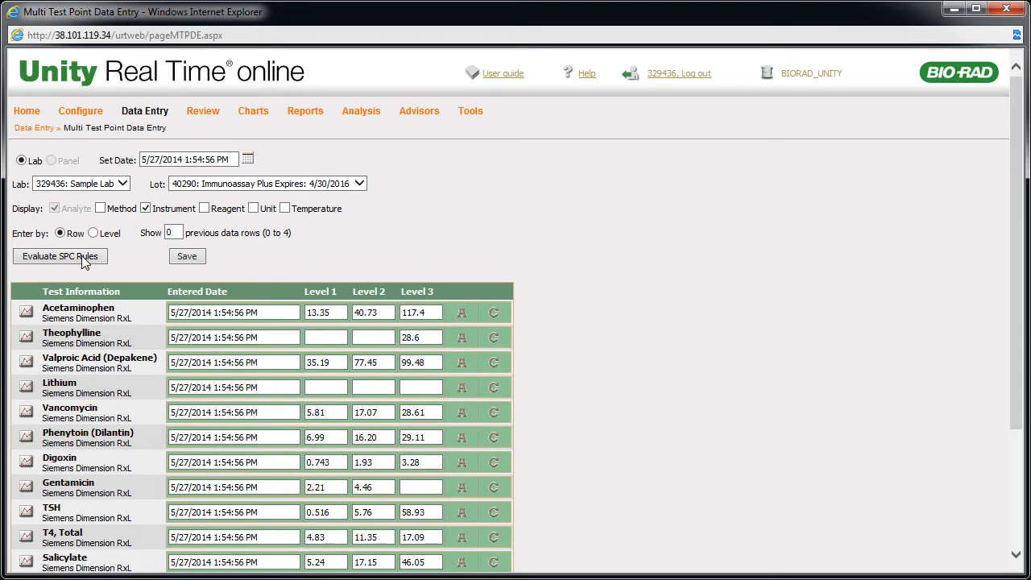
# Step: Save the multi-test results and bring up the Data Entry page list again
pyautogui.click(25, 110)
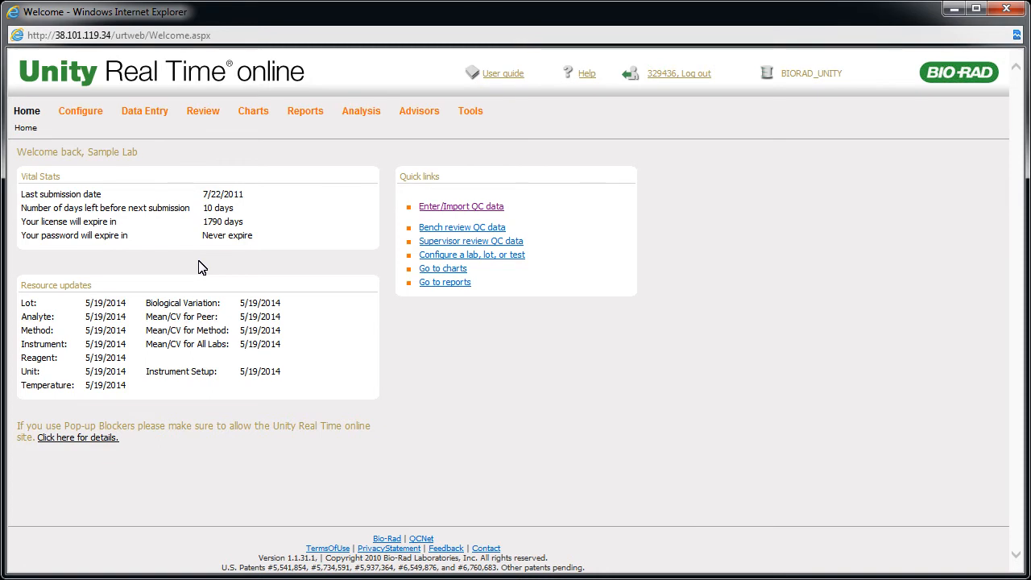
pyautogui.moveTo(145, 110)
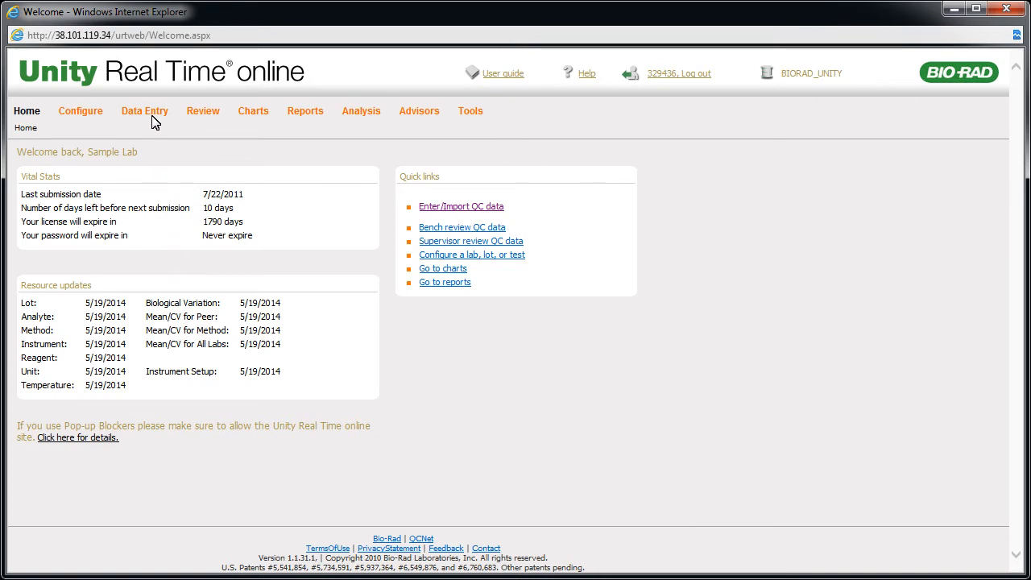
pyautogui.click(145, 109)
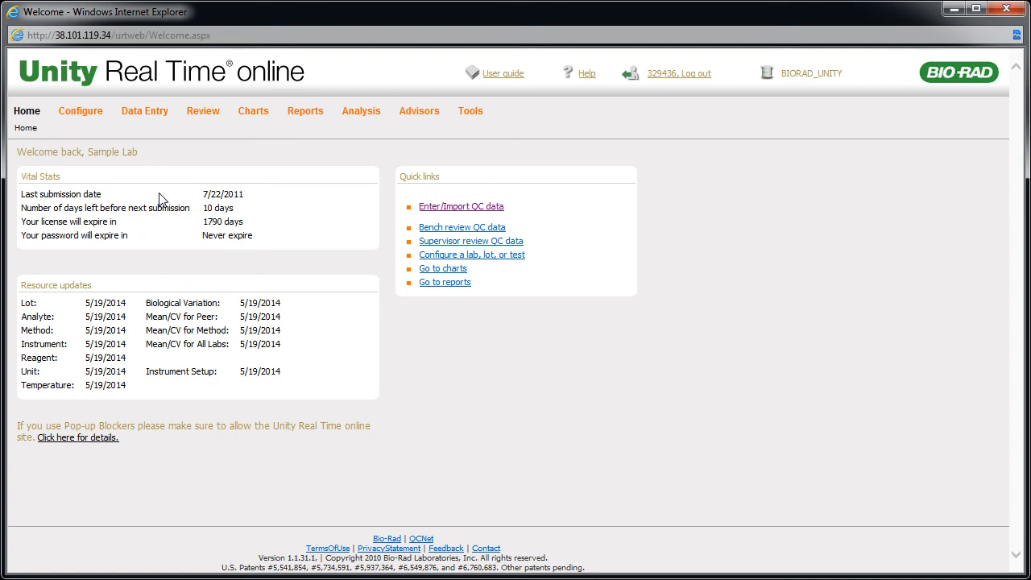
pyautogui.moveTo(148, 119)
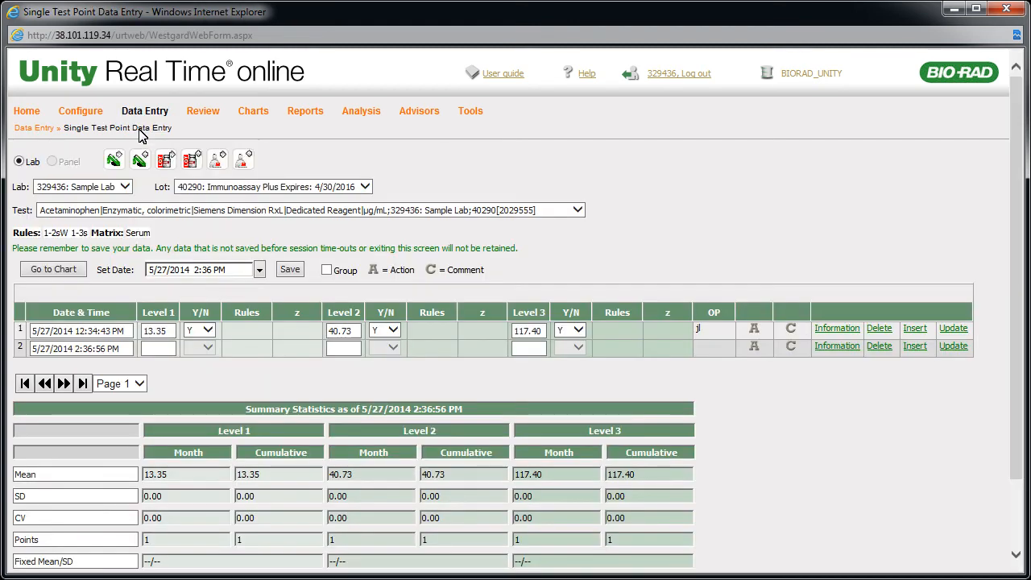
# Step: Edit Acetaminophen's saved Level 3 cell to read 117.30
pyautogui.click(528, 330)
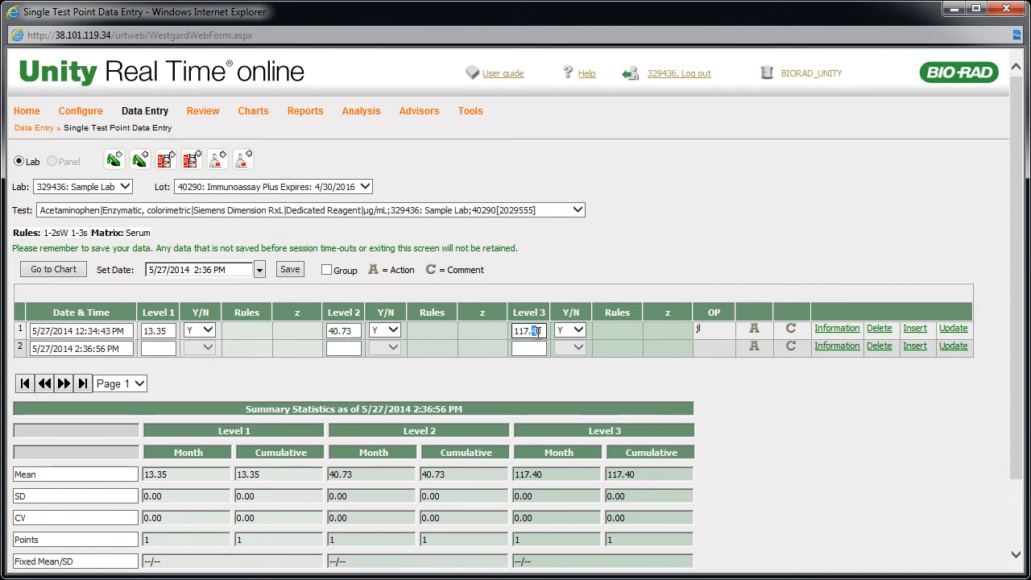
pyautogui.write('117.30')
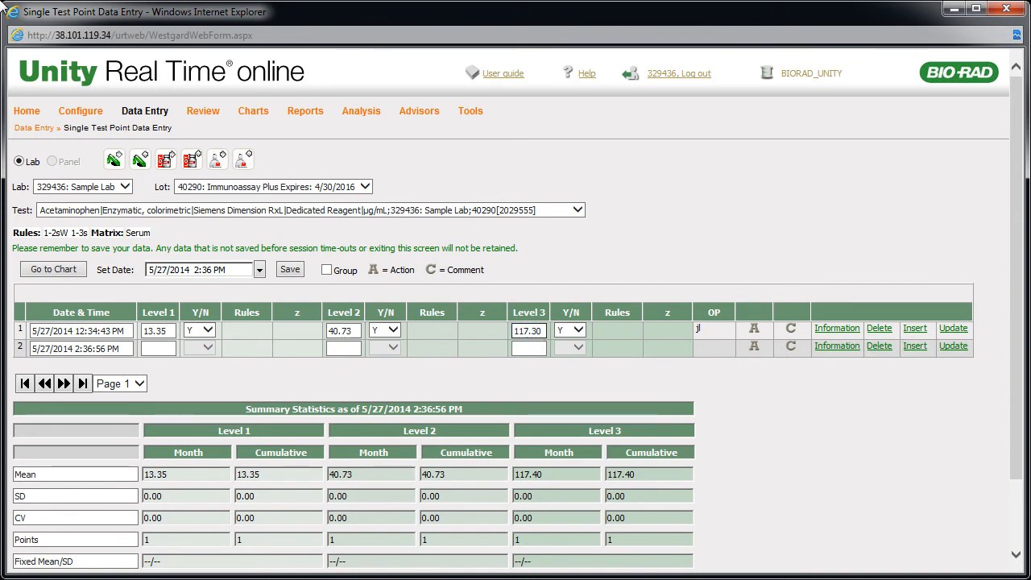